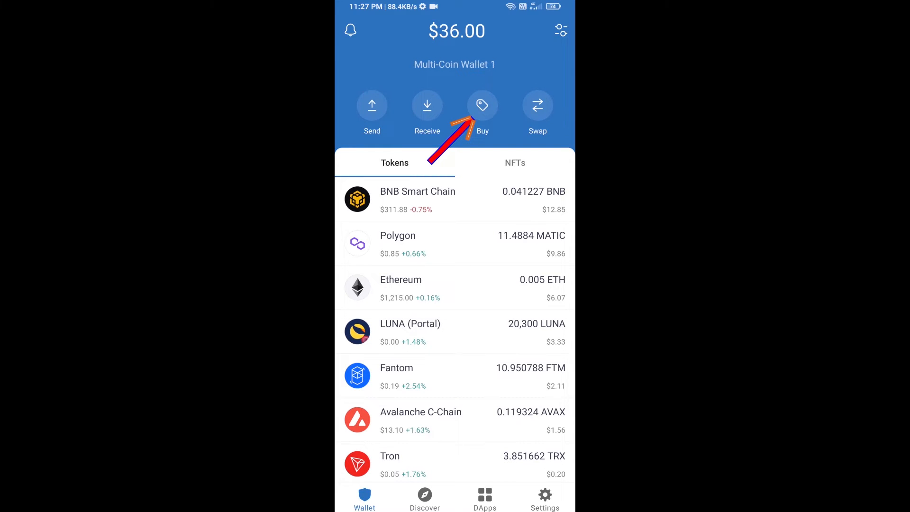
Step: Start a BNB Smart Chain purchase, reaching the $50 (~0.155805 BNB) Binance Connect offer
click(481, 105)
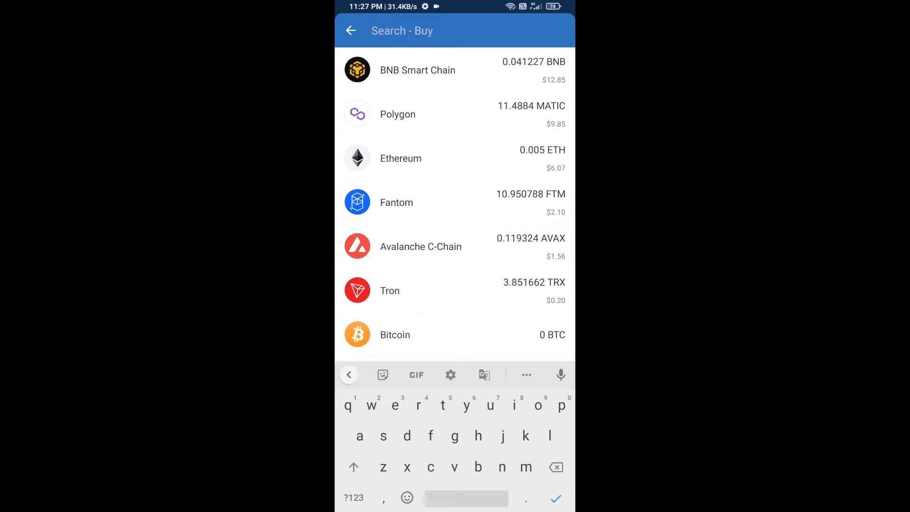
text(bnb)
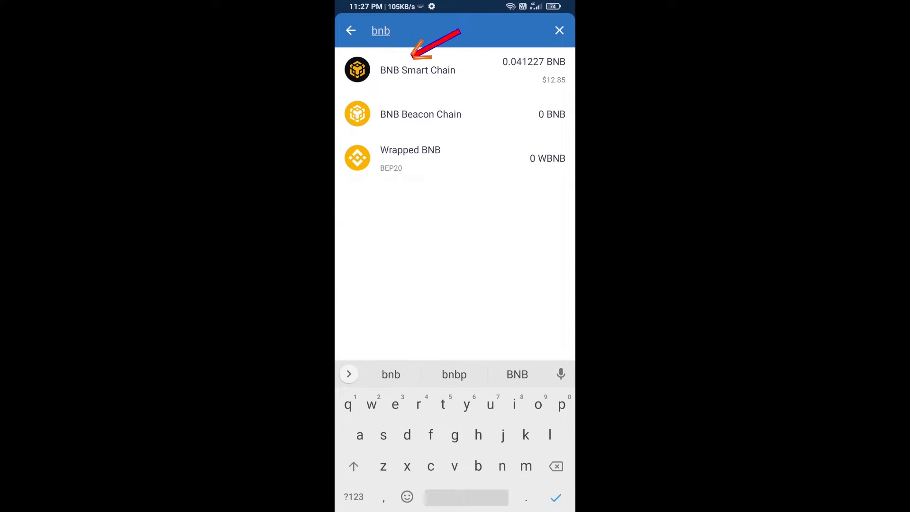
click(417, 69)
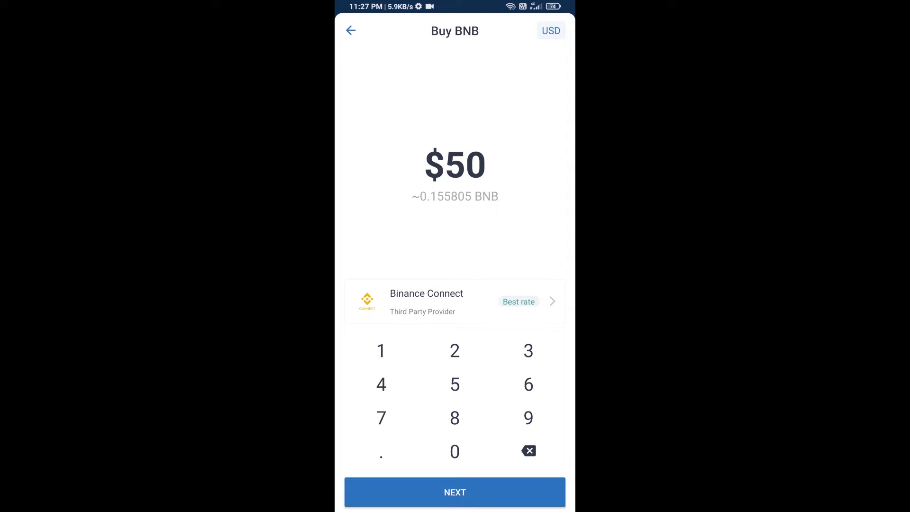
Step: View the BNB receiving address and QR code, then return to the token list
click(349, 31)
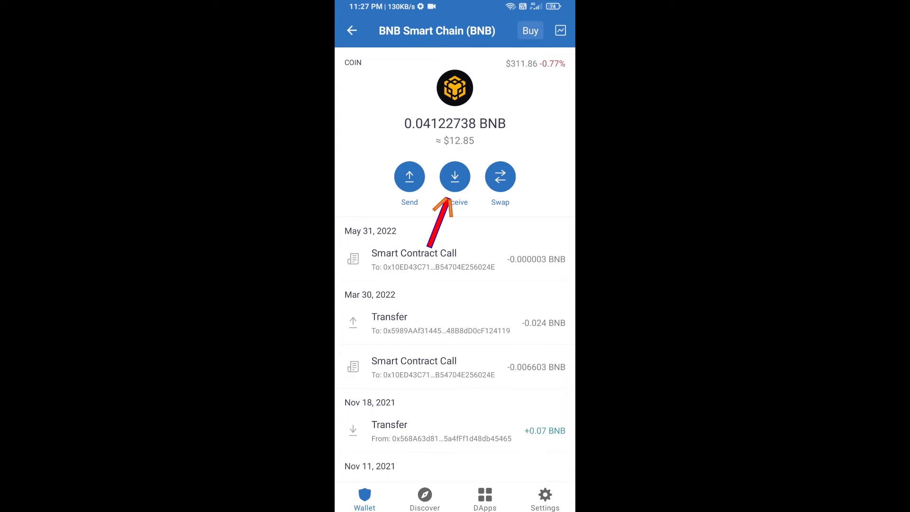
click(453, 177)
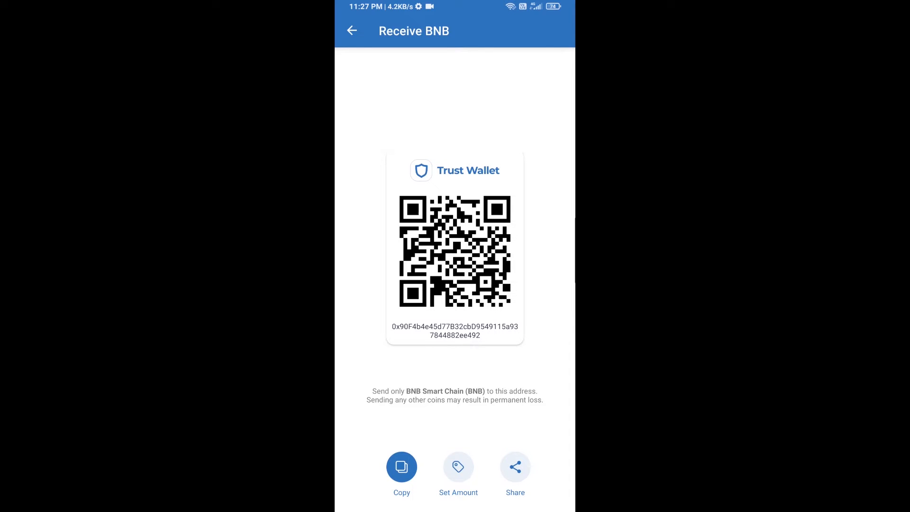
click(352, 31)
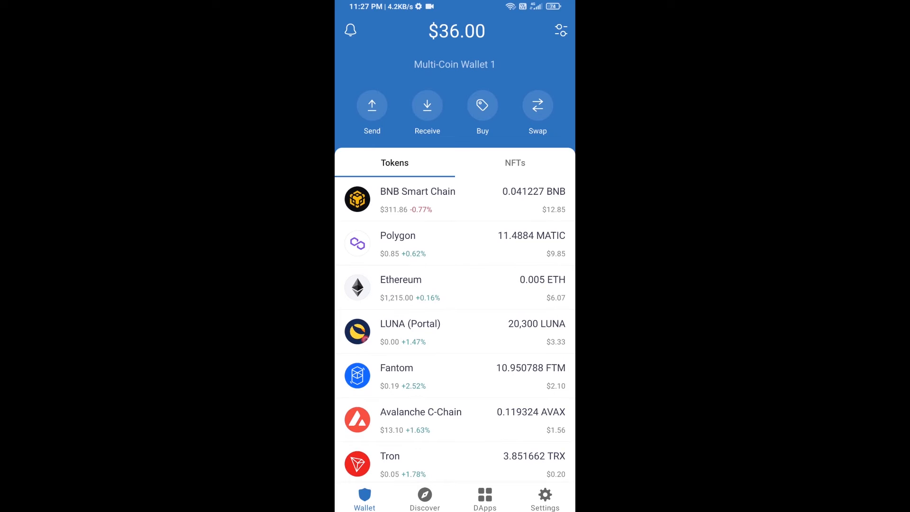
Step: Reach PancakeSwap's BNB→CAKE swap page from the DApp browser history
click(485, 497)
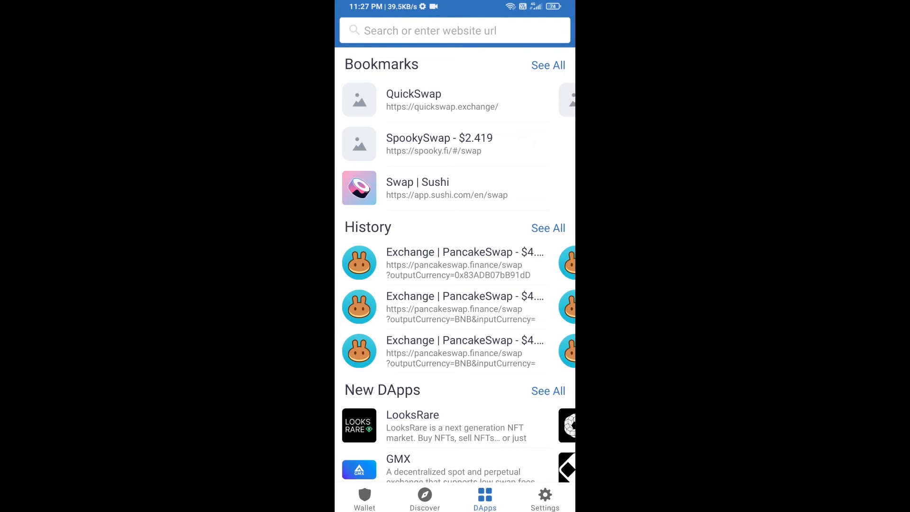
scroll(down, 3)
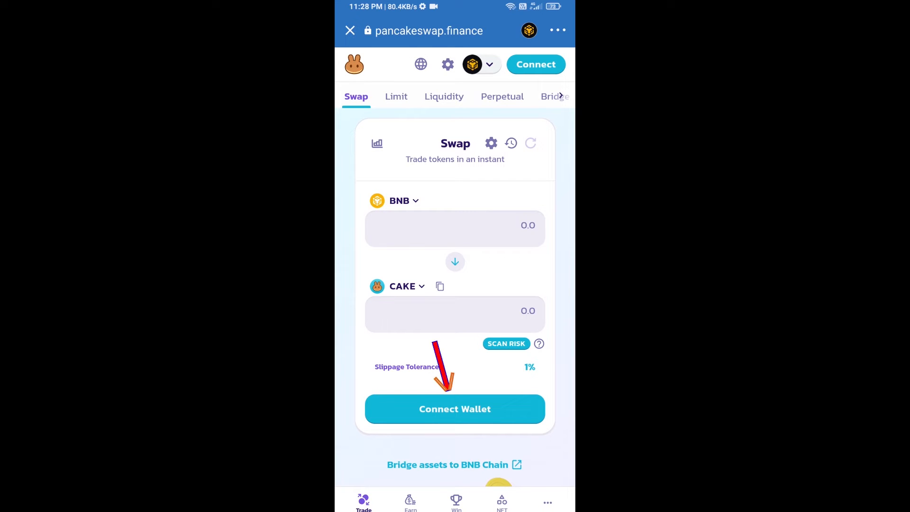
Step: Connect PancakeSwap with Trust Wallet, landing on the QG CoinMarketCap page
click(453, 408)
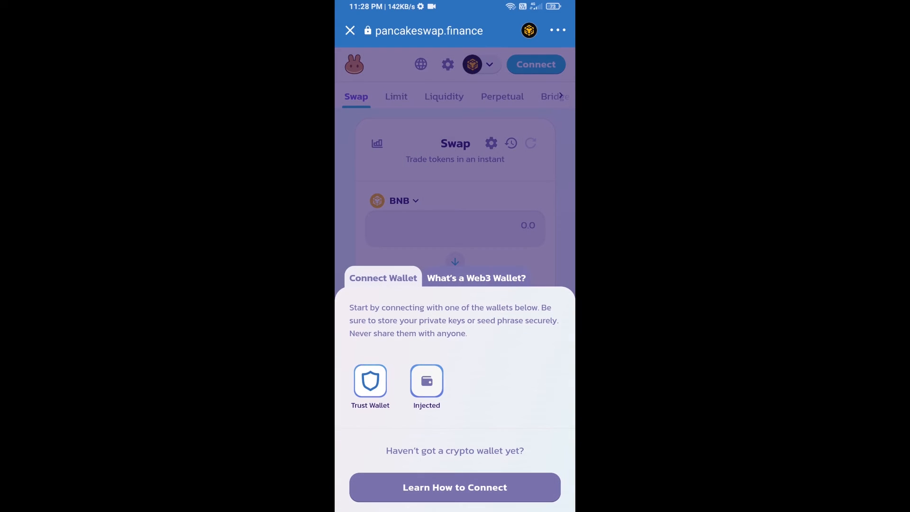
click(370, 382)
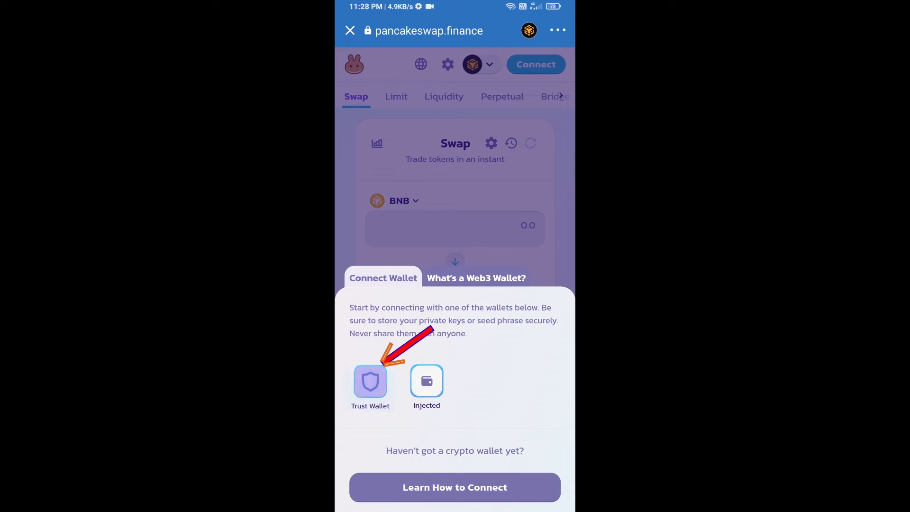
click(369, 381)
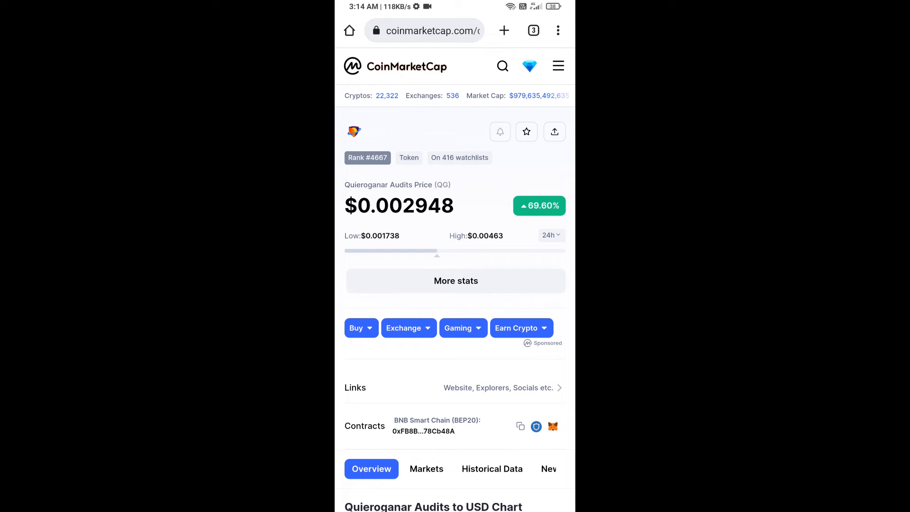
Step: Copy QG's BNB Smart Chain contract address for PancakeSwap's token search
click(520, 426)
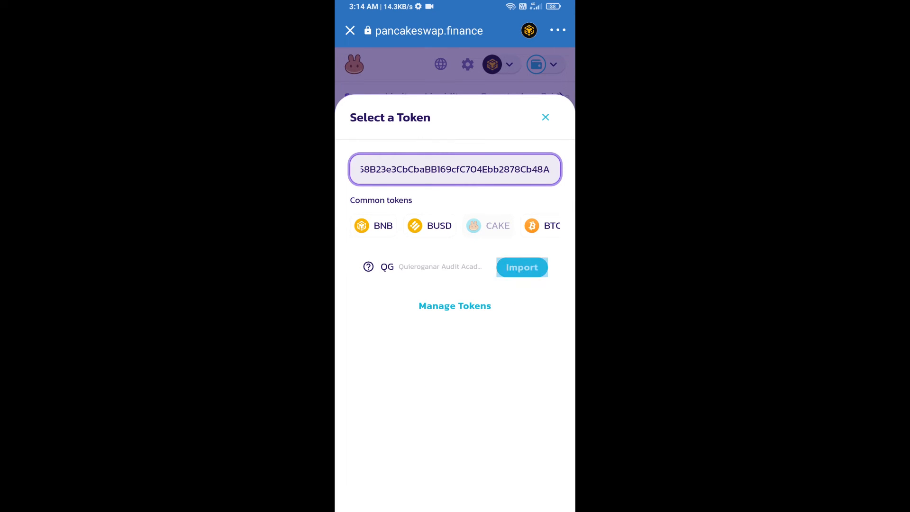
Step: Import Quieroganar Audit Academy (QG) as the swap's output token against BNB
click(520, 268)
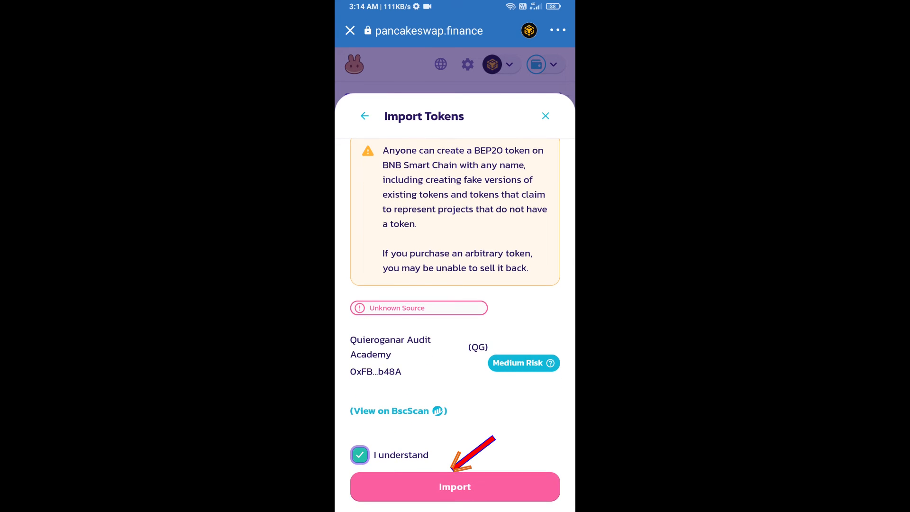
click(455, 486)
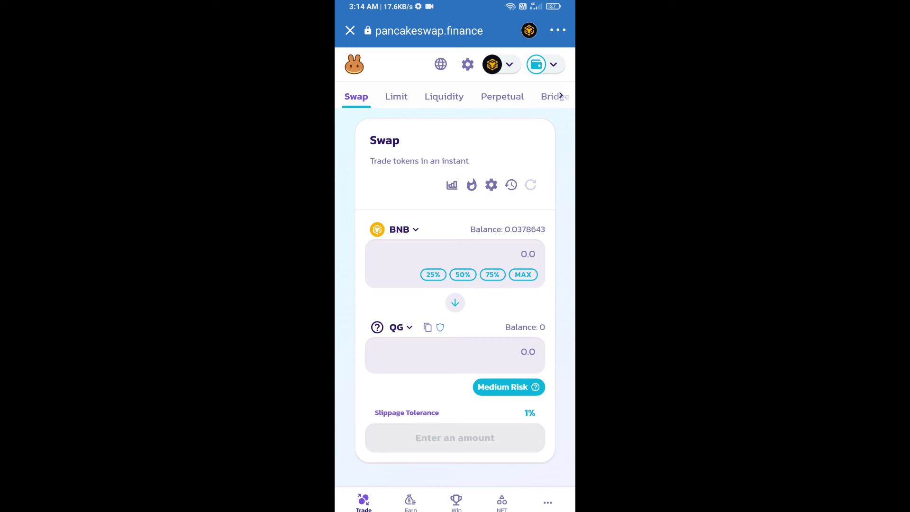
click(489, 185)
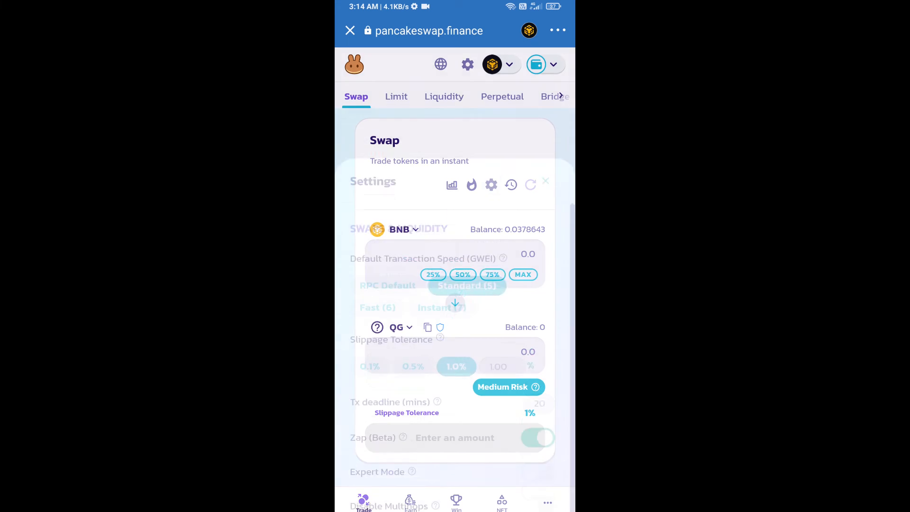
click(503, 301)
text(1)
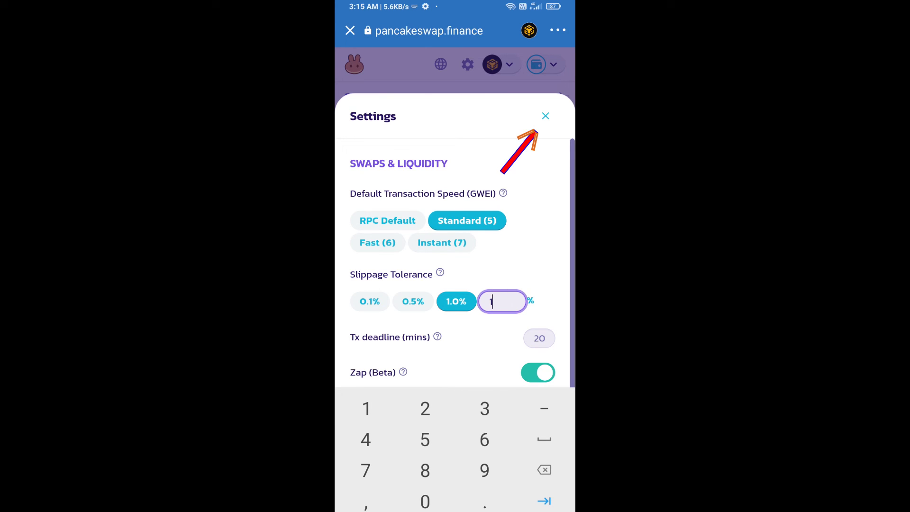
click(544, 116)
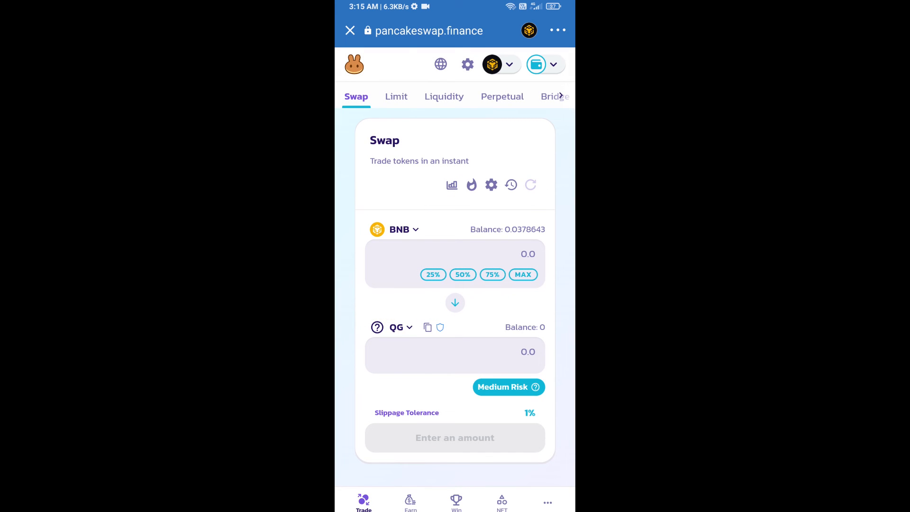
click(454, 351)
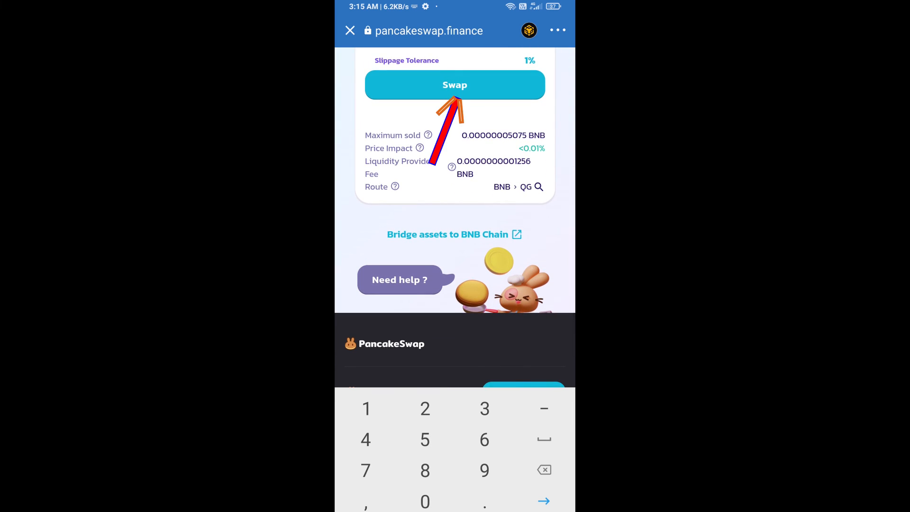
Step: Confirm swapping about 0.00000005 BNB for 0.005 QG
click(454, 84)
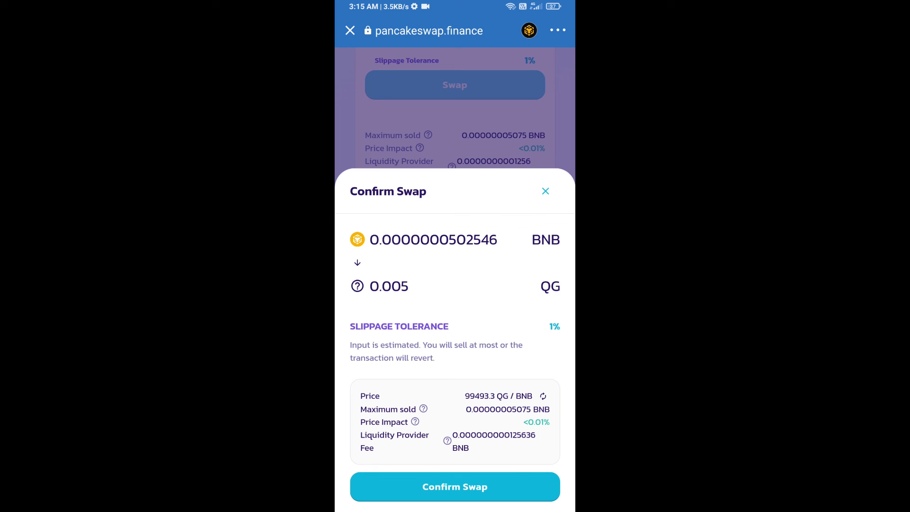
click(454, 486)
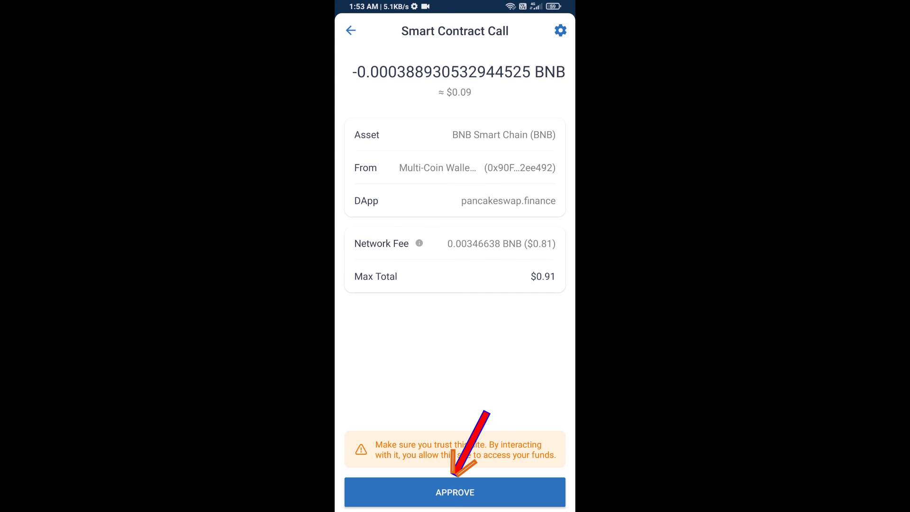
Step: Approve the contract call and add QG to the wallet's BEP20 token list (0 QG)
click(454, 492)
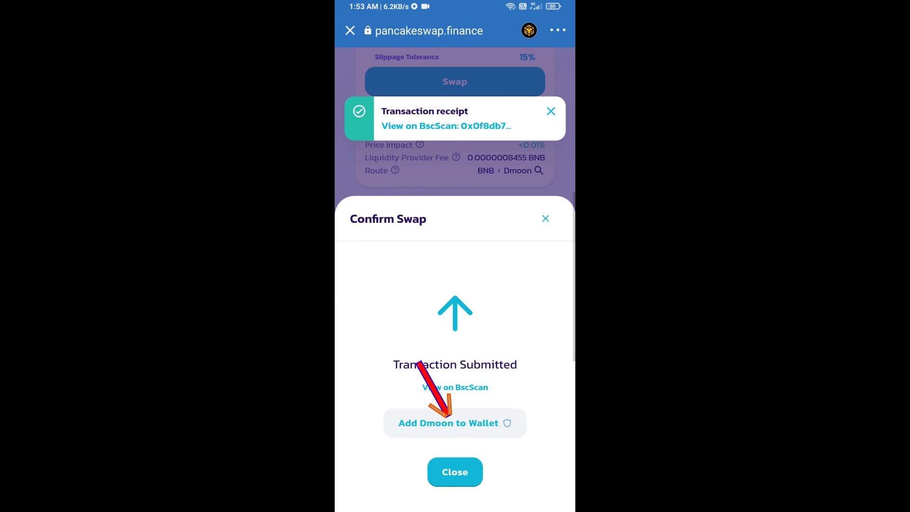
click(453, 422)
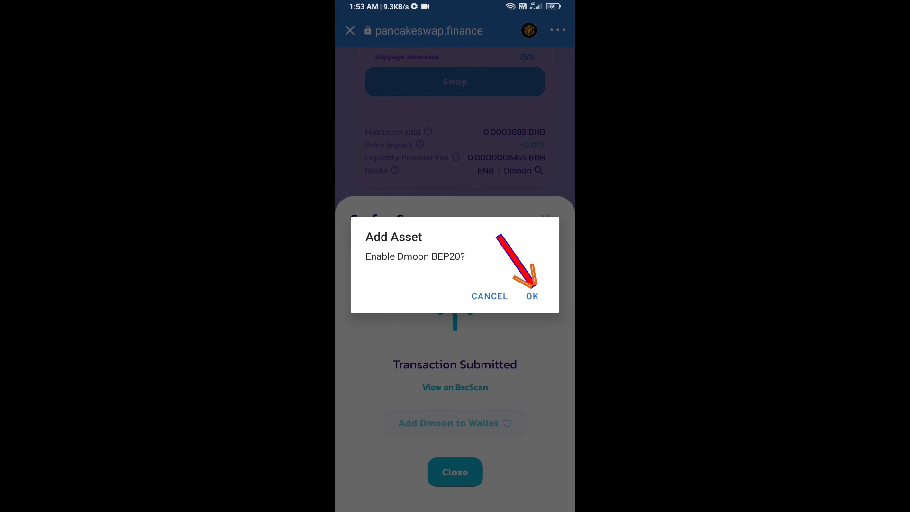
click(530, 296)
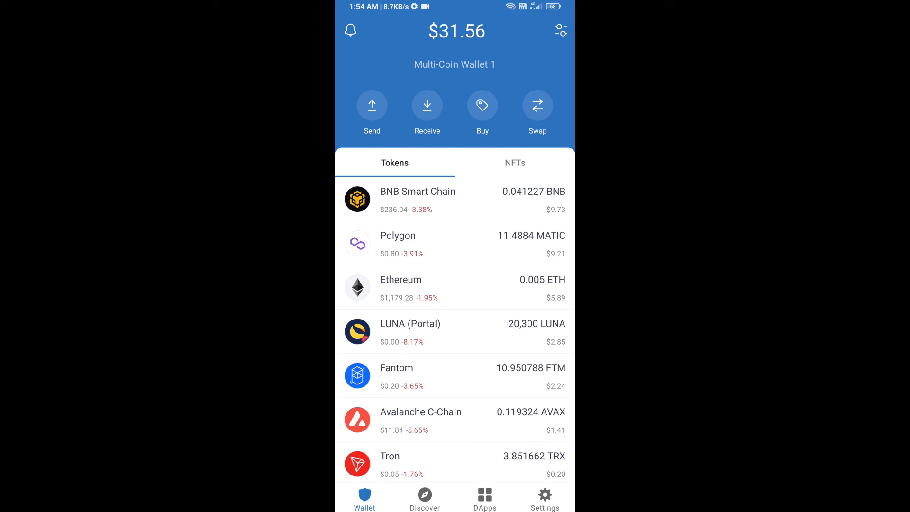
scroll(down, 3)
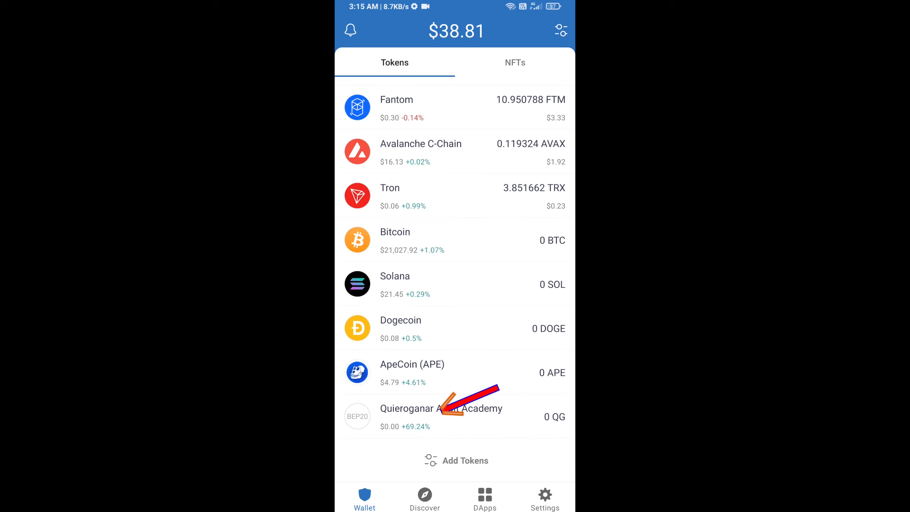